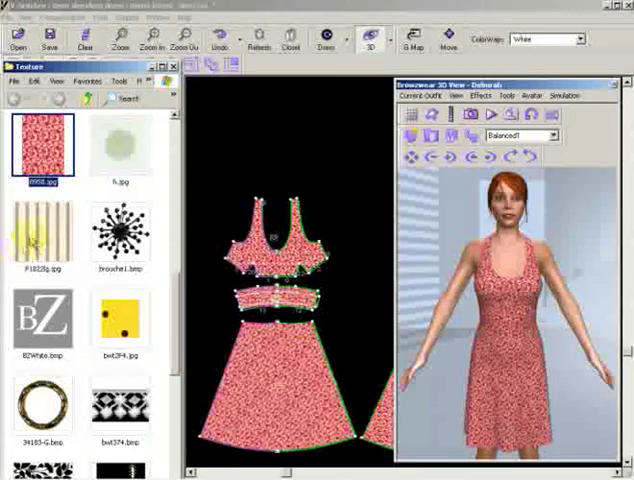
Apply the striped F18228g.jpg texture to the dress pieces.
{"action": "left_click", "coordinate": [42, 234]}
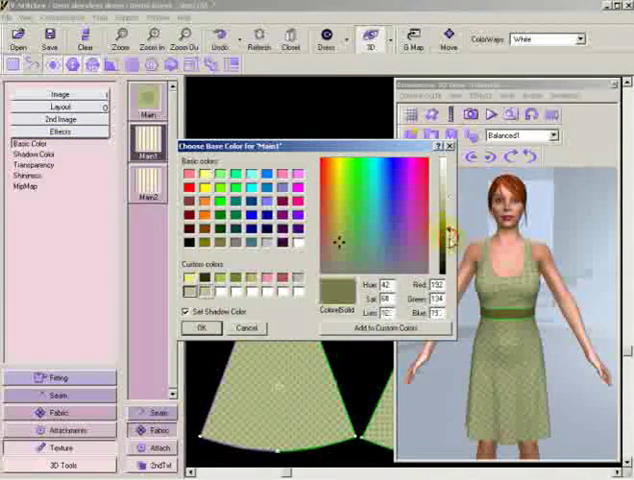
Confirm the olive basic colour for the Main1 texture.
{"action": "left_click", "coordinate": [202, 329]}
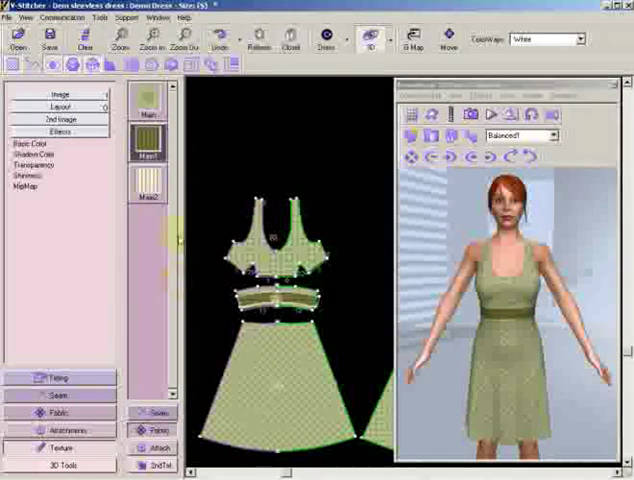
{"action": "left_click", "coordinate": [30, 146]}
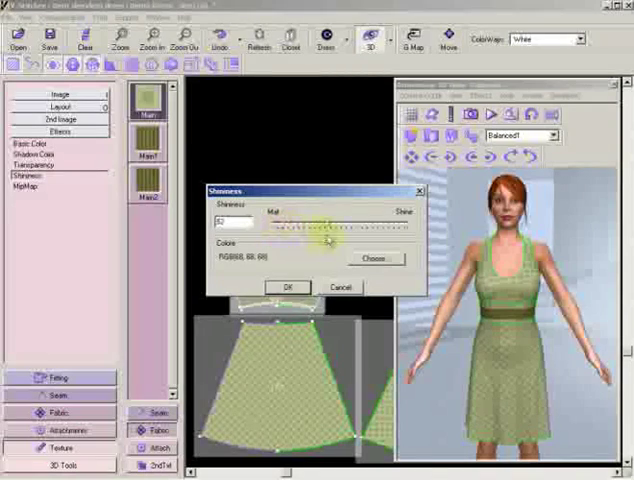
Set the Main texture's shine colour to a saved dark olive shade.
{"action": "left_click", "coordinate": [375, 258]}
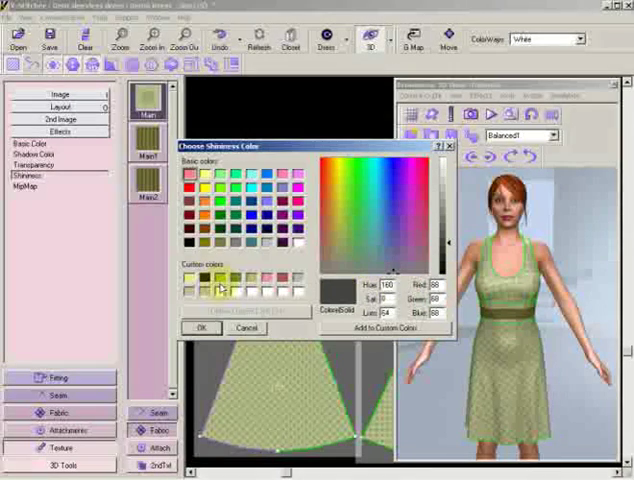
{"action": "left_click", "coordinate": [340, 237]}
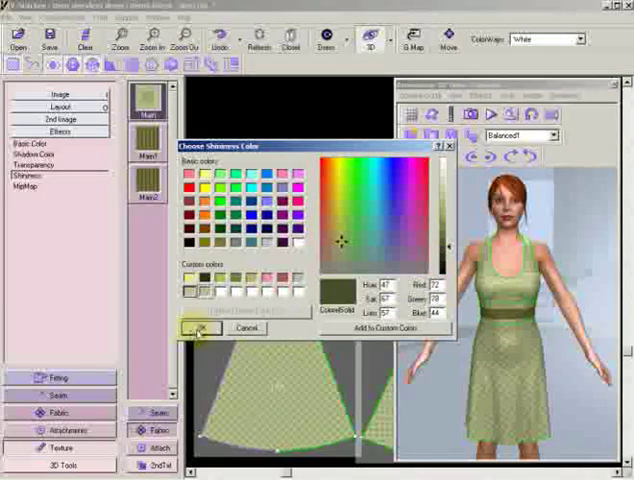
{"action": "left_click", "coordinate": [198, 328]}
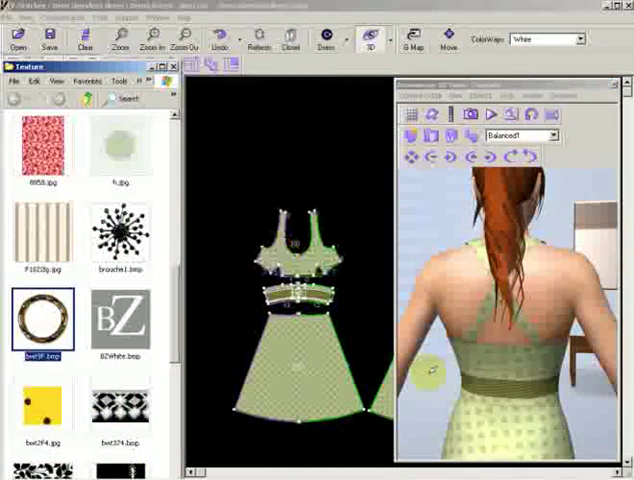
Drop the BZWhite.bmp logo onto the back bodice above the waistband.
{"action": "left_click", "coordinate": [120, 320]}
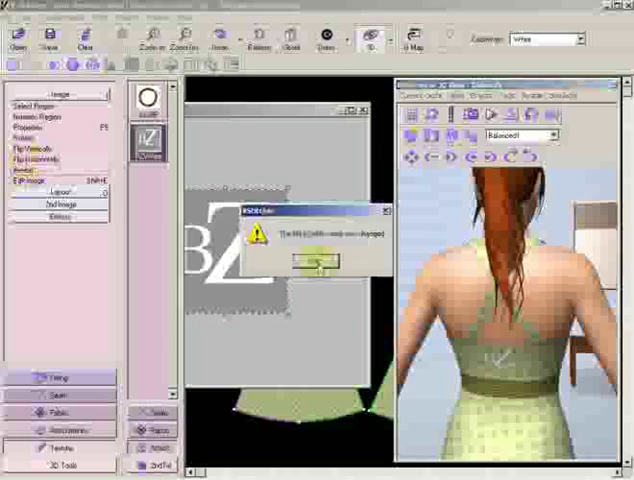
{"action": "left_click", "coordinate": [315, 262]}
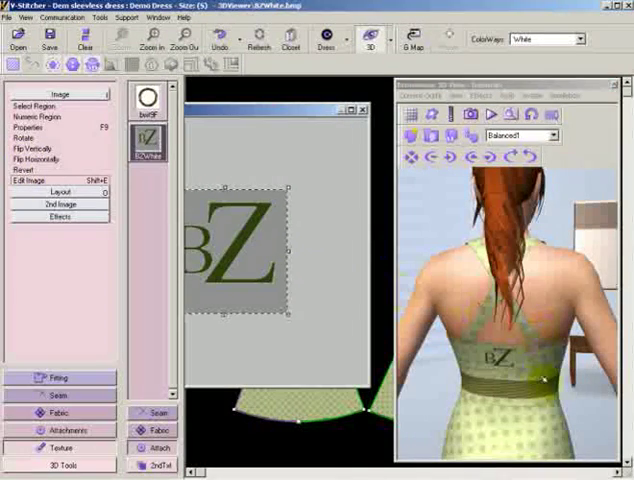